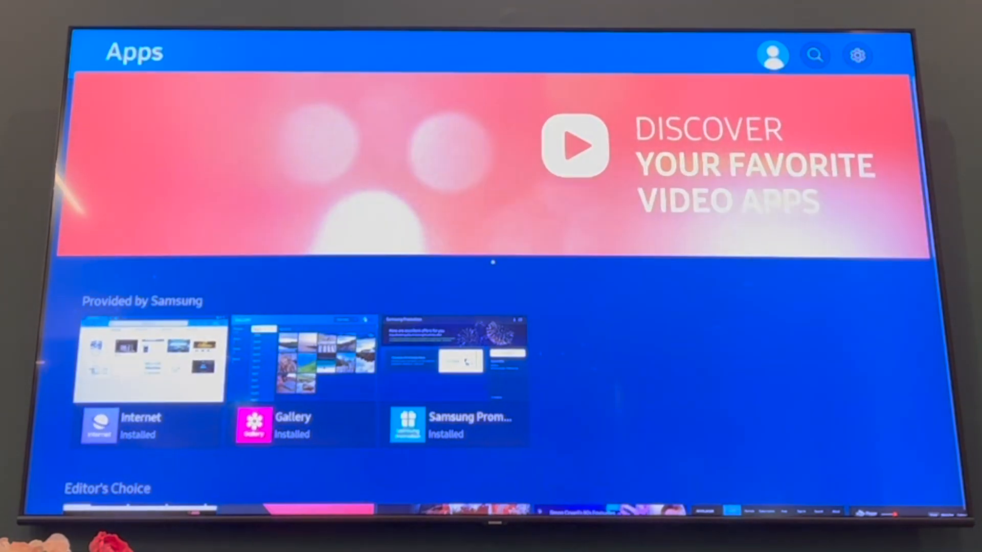
- Show the Apps Settings page with installed apps and the Auto update option
{"action": "left_click", "coordinate": [773, 56]}
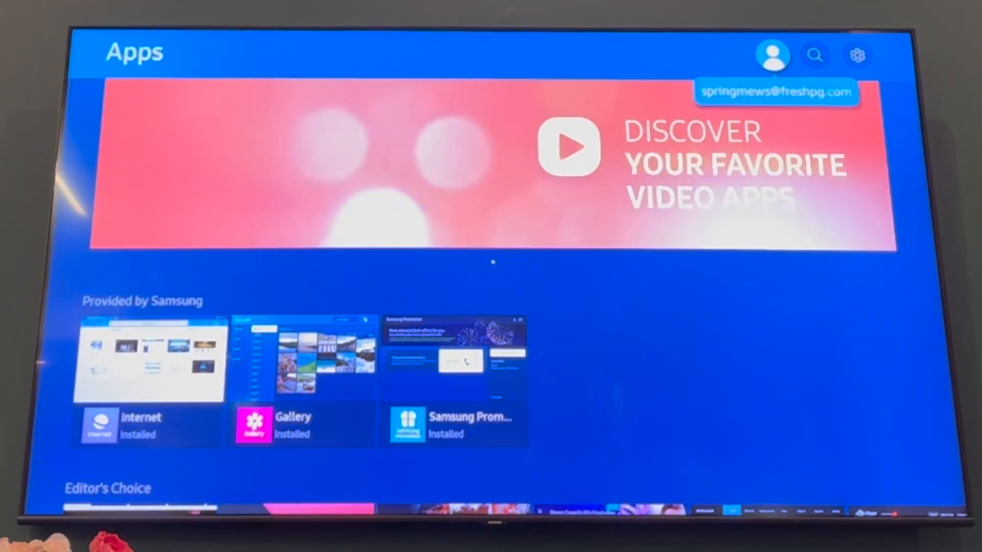
{"action": "mouse_move", "coordinate": [857, 55]}
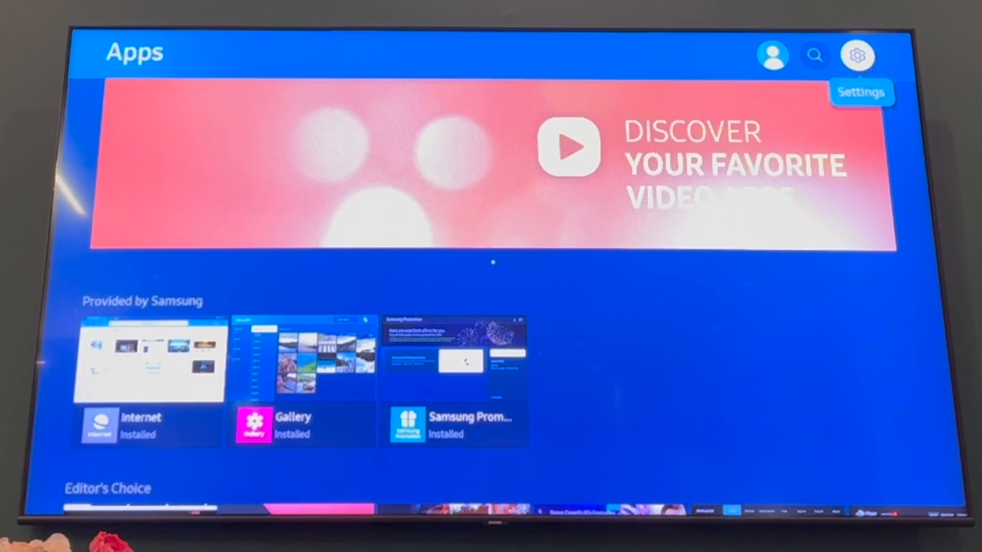
{"action": "left_click", "coordinate": [857, 55]}
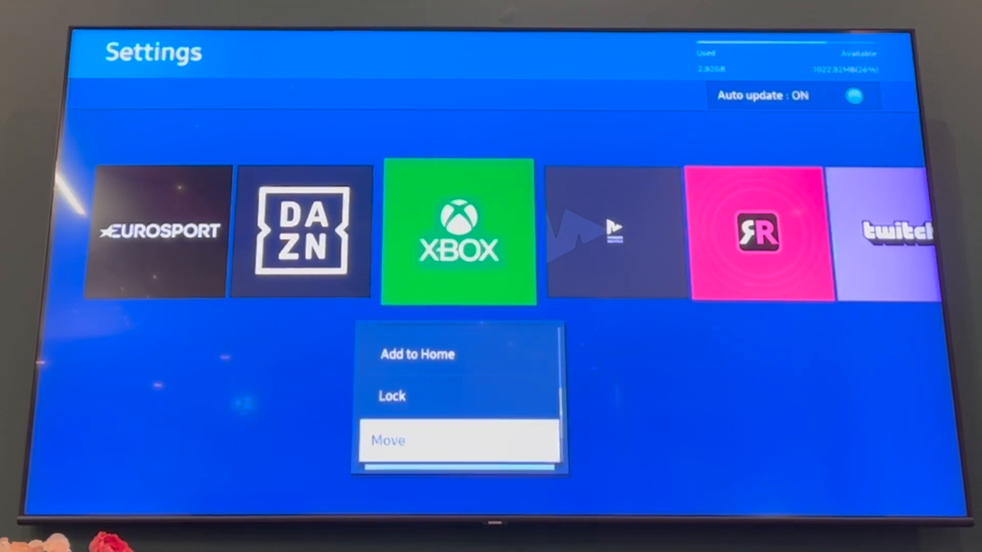
{"action": "scroll", "scroll_direction": "down", "scroll_amount": 3}
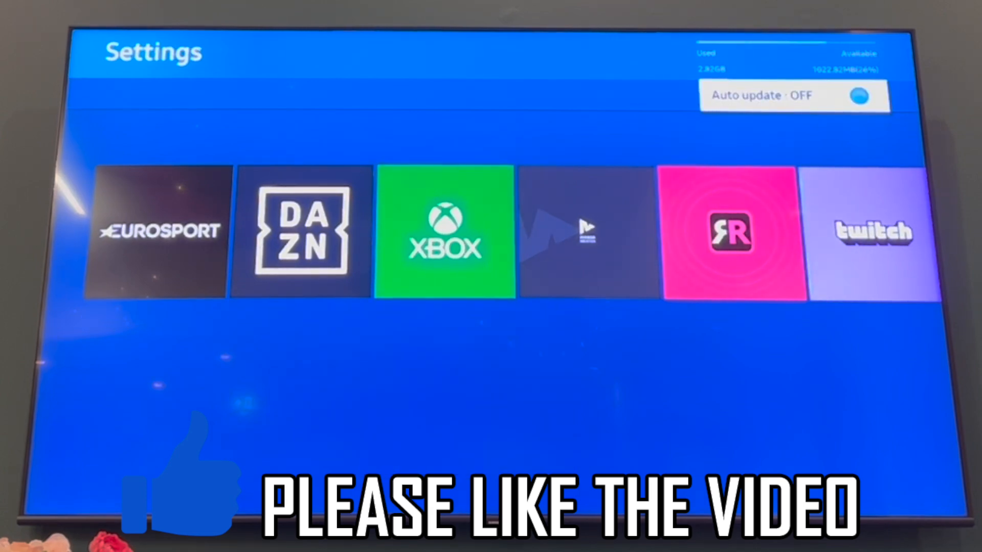
- Switch Auto update to ON for the installed apps
{"action": "left_click", "coordinate": [861, 95]}
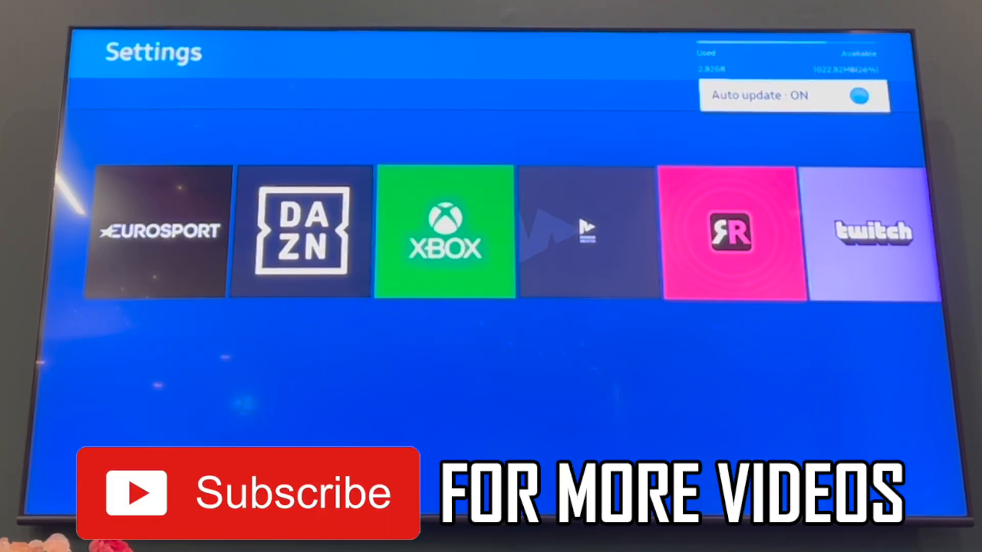